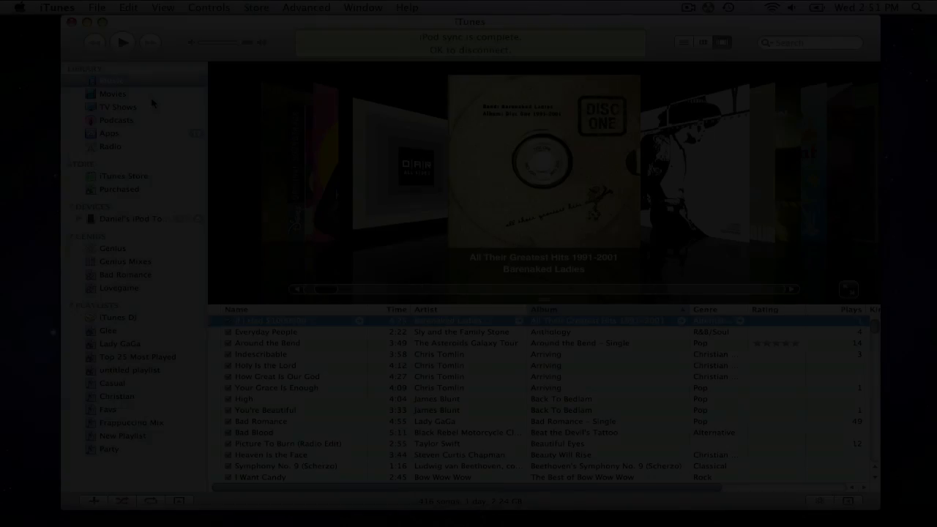
# View the 14-movie Movies library, then return to the 416-song Music library
pyautogui.click(114, 94)
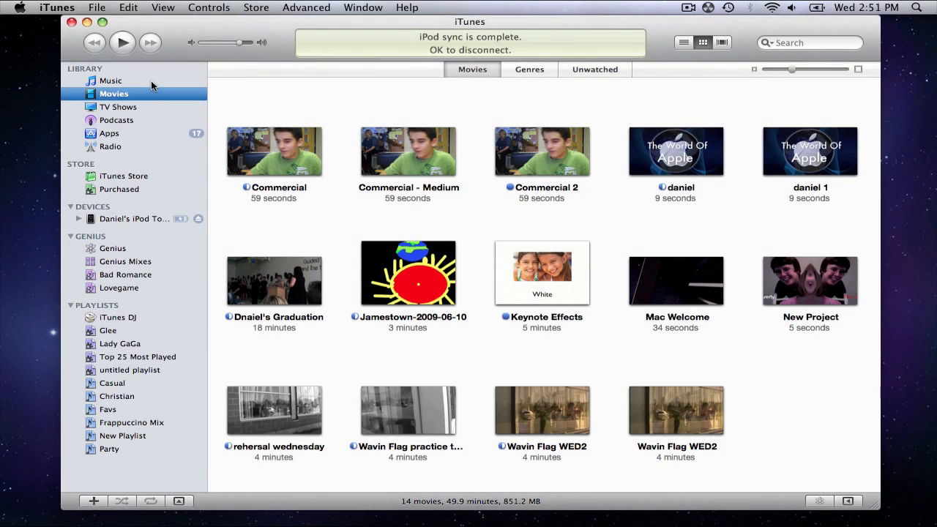
pyautogui.click(112, 81)
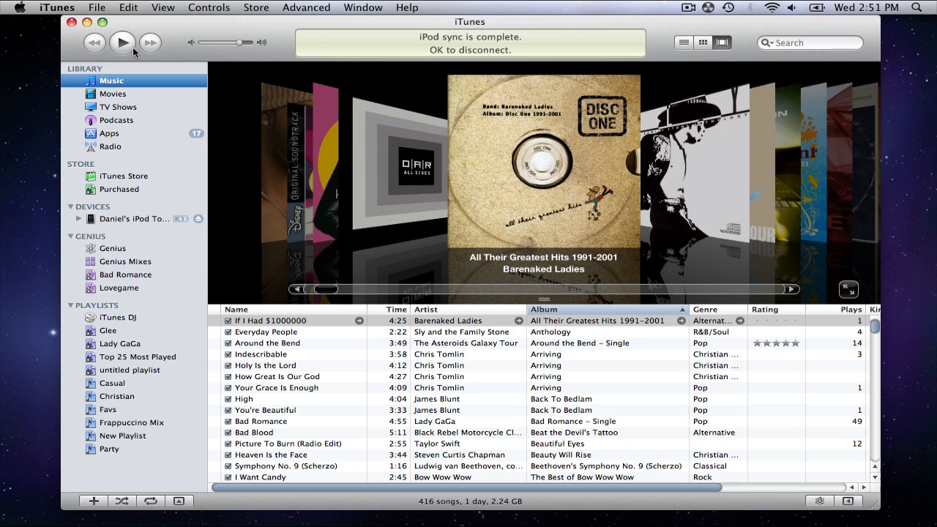
pyautogui.moveTo(265, 52)
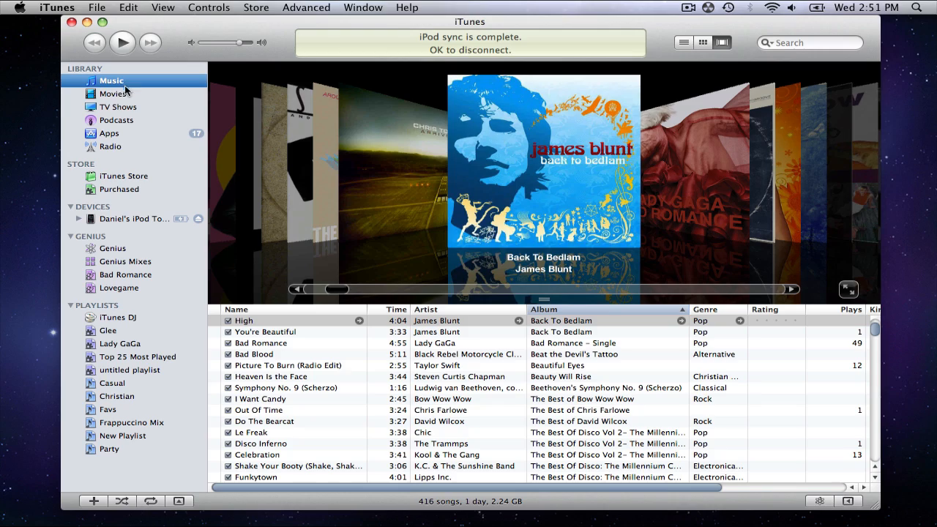
# Visit the Movies and Apps libraries, the iTunes Store, and end on the Purchased songs list
pyautogui.click(115, 94)
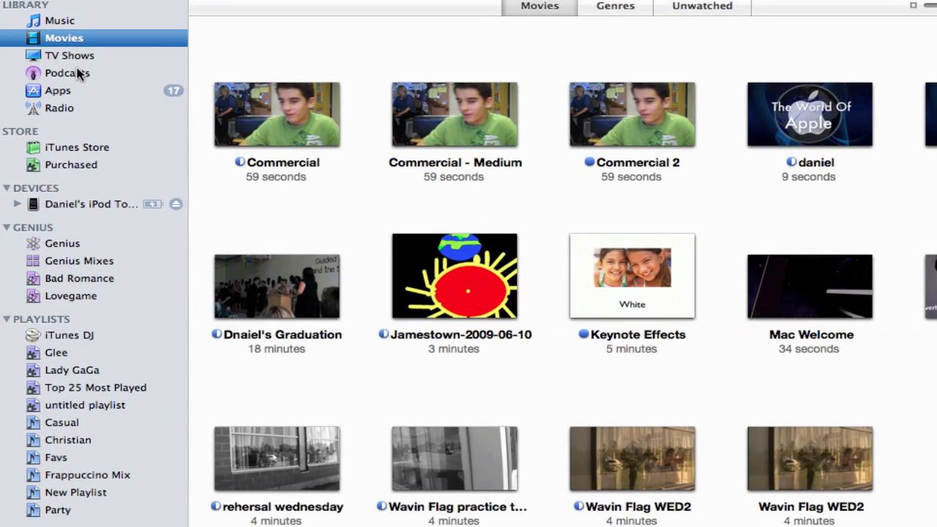
pyautogui.click(58, 91)
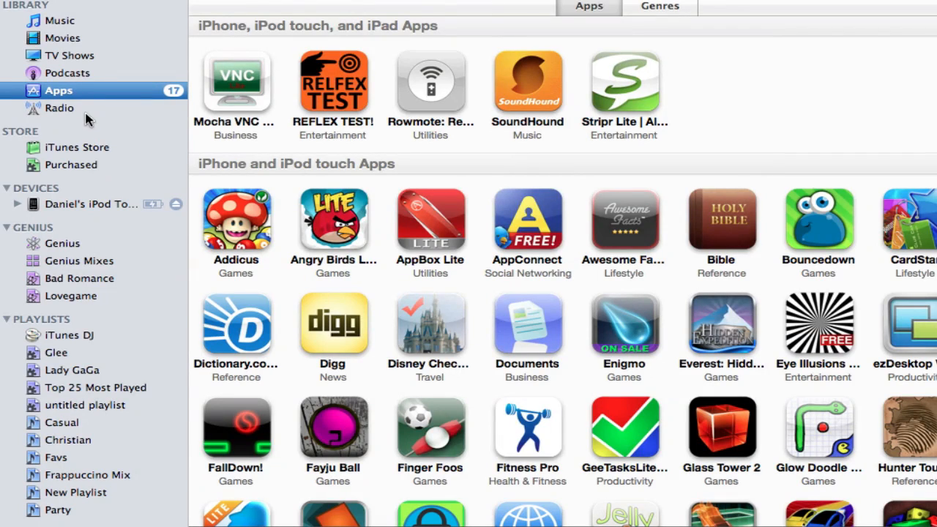
pyautogui.click(77, 147)
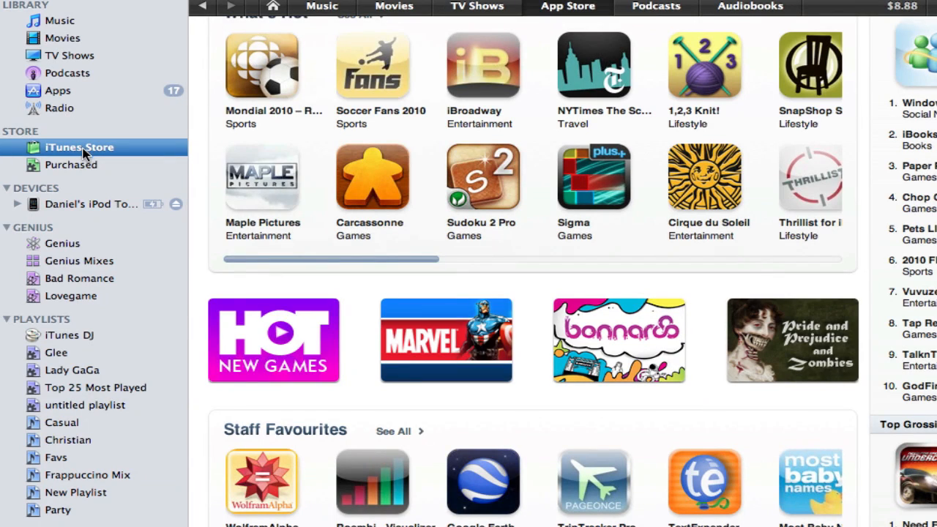
pyautogui.moveTo(85, 164)
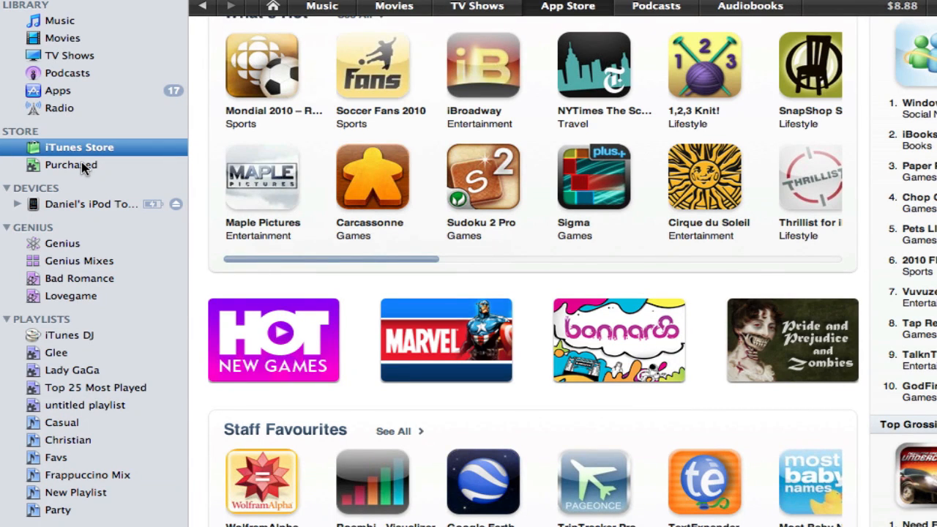
pyautogui.click(70, 164)
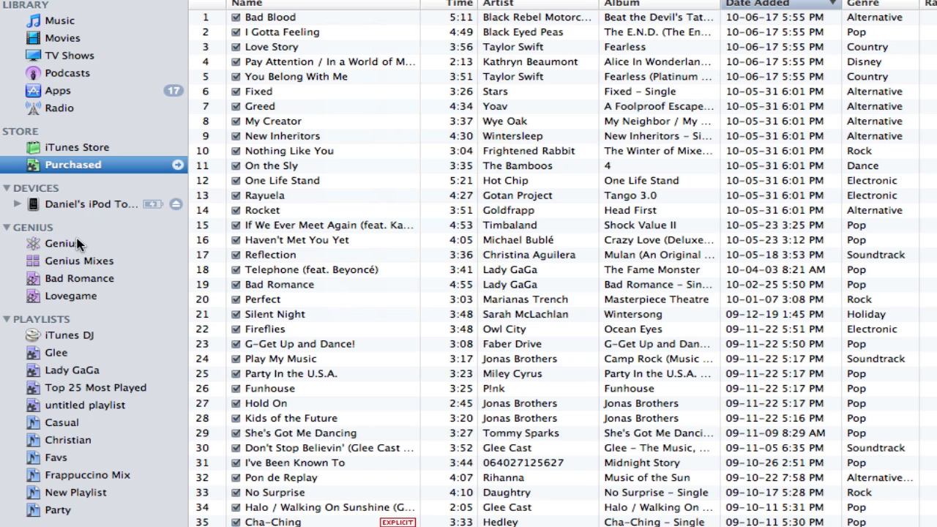
# Show Genius suggestions based on Bad Romance, then the Glee and Casual playlists
pyautogui.click(63, 243)
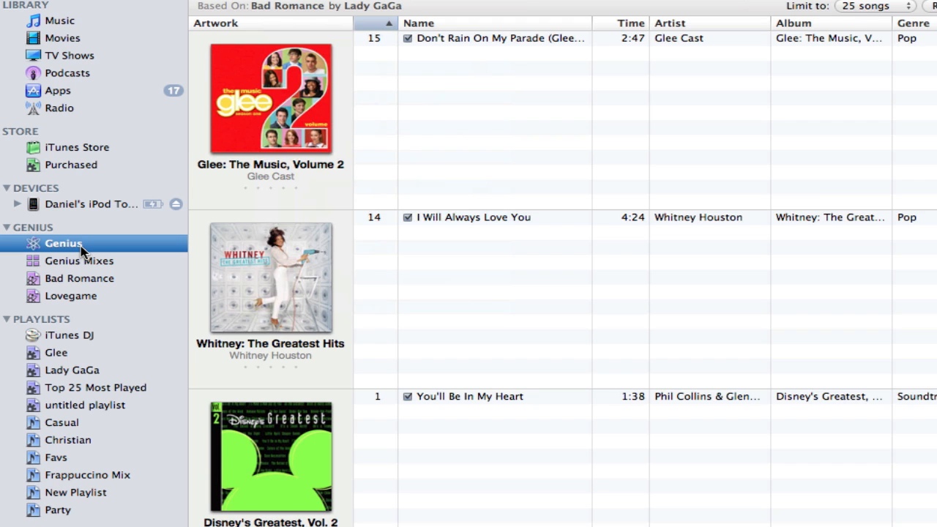
pyautogui.moveTo(71, 343)
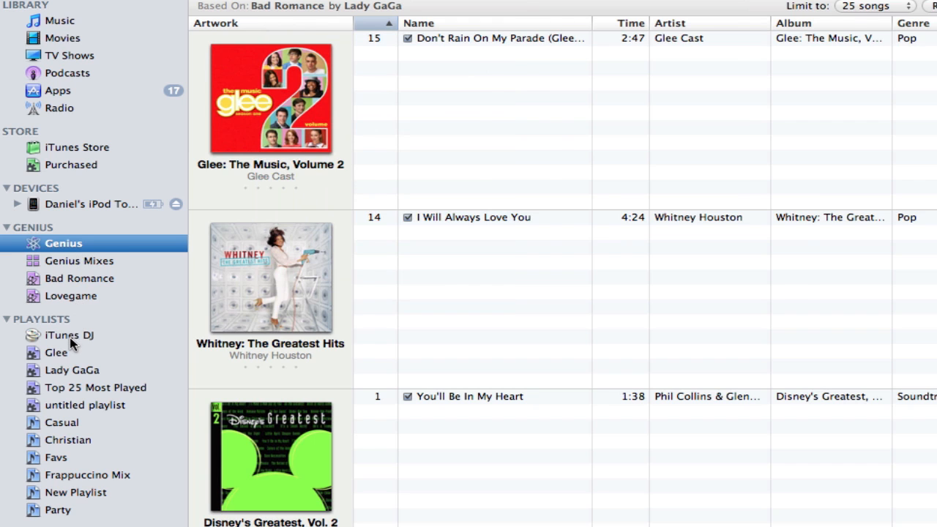
pyautogui.click(56, 351)
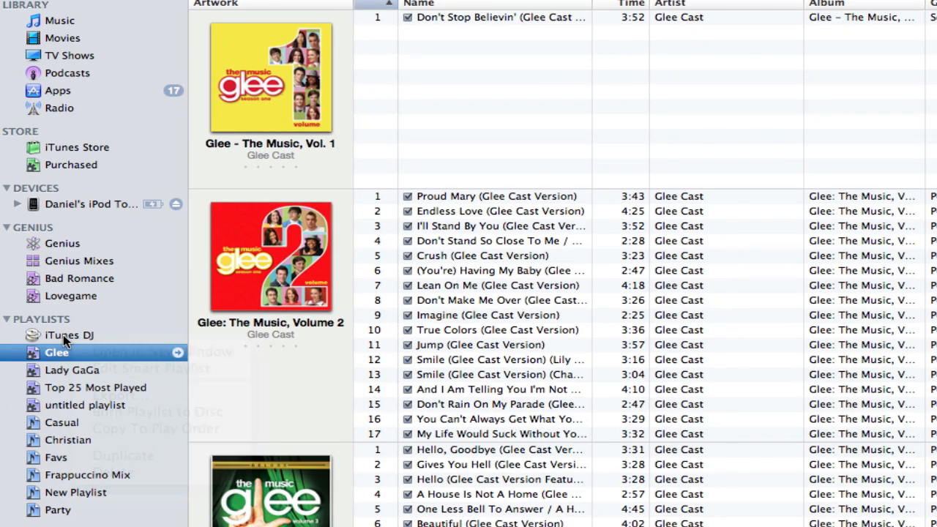
pyautogui.click(70, 333)
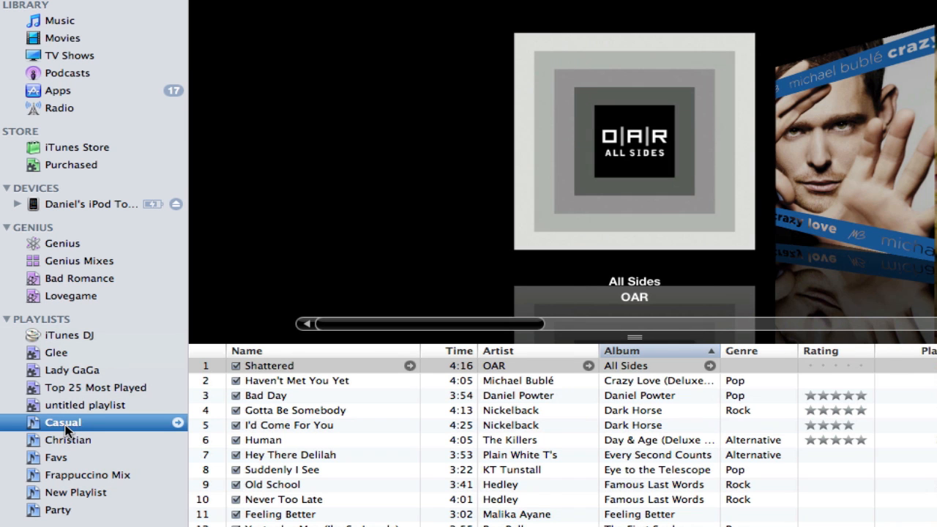
pyautogui.moveTo(71, 439)
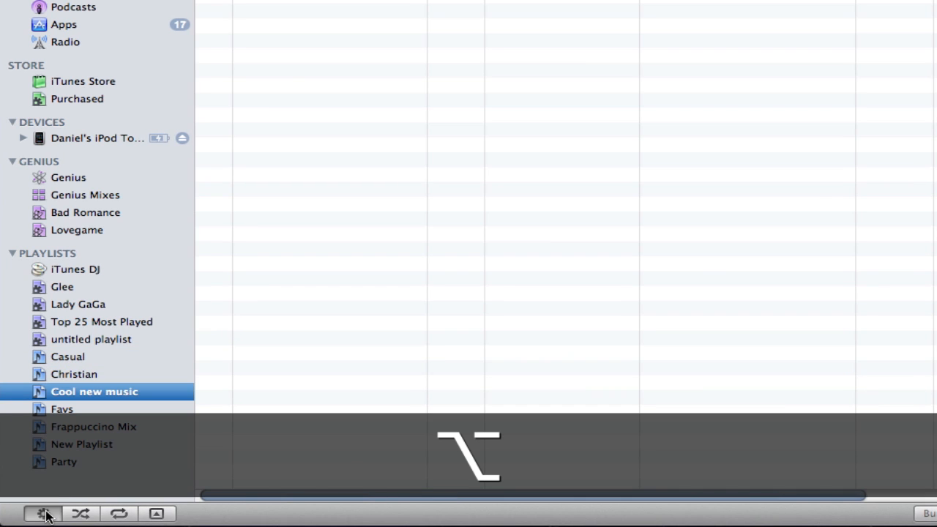
# Create a smart playlist matching songs by Date Added in the last period and confirm it
pyautogui.click(44, 513)
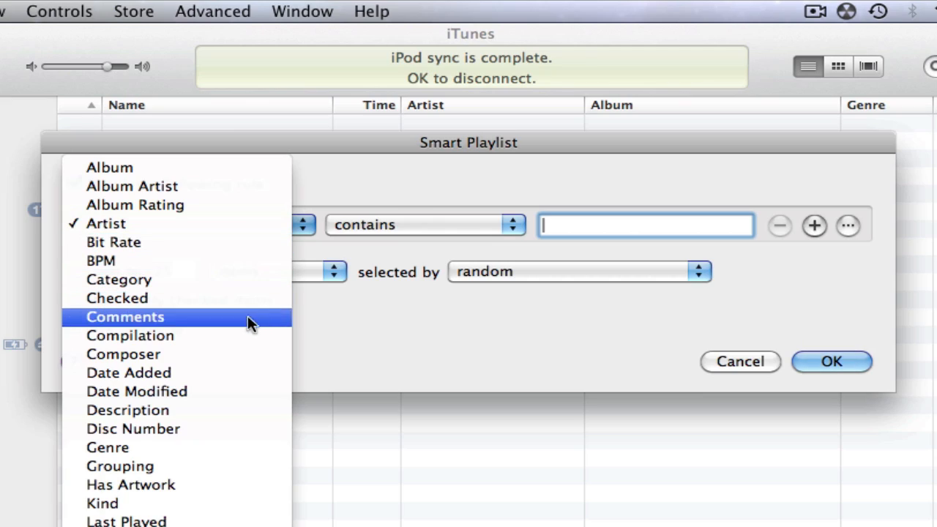
pyautogui.click(129, 372)
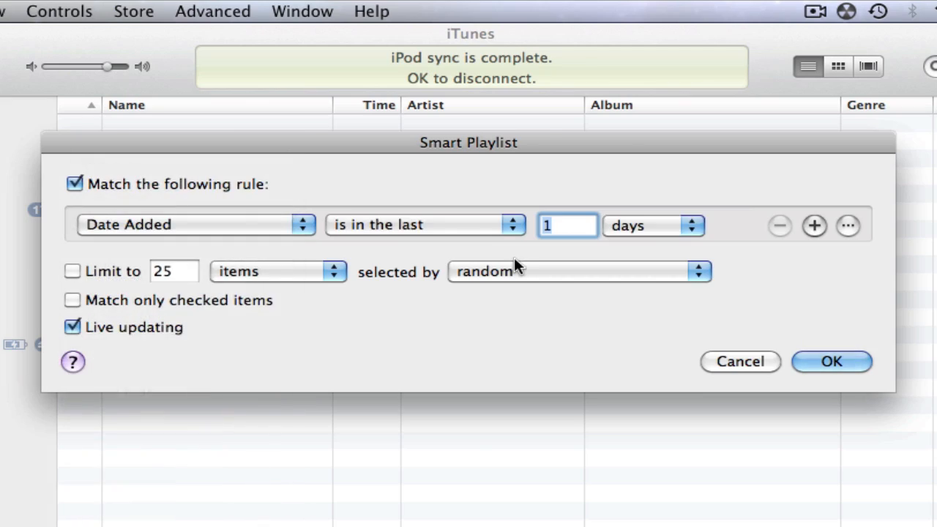
pyautogui.click(831, 360)
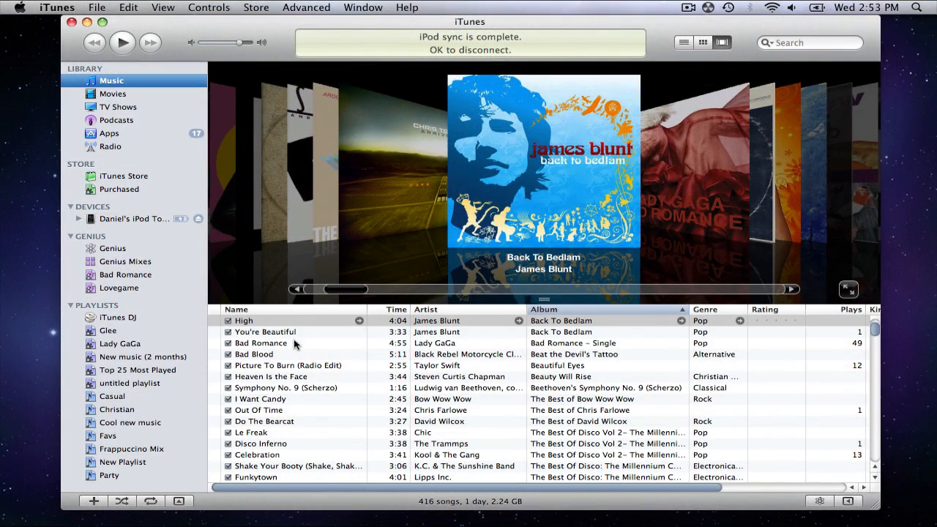
# Start playing Bad Romance by Lady GaGa from the song list
pyautogui.click(260, 342)
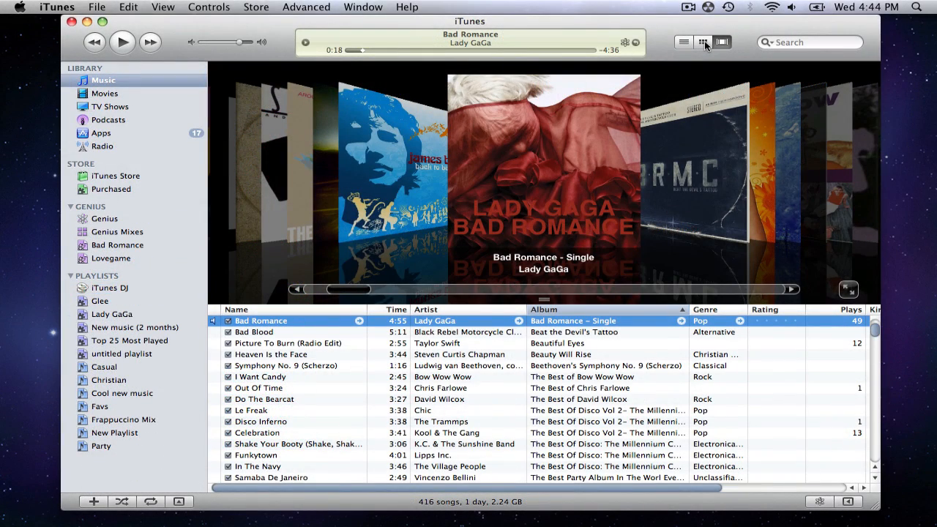
pyautogui.moveTo(723, 41)
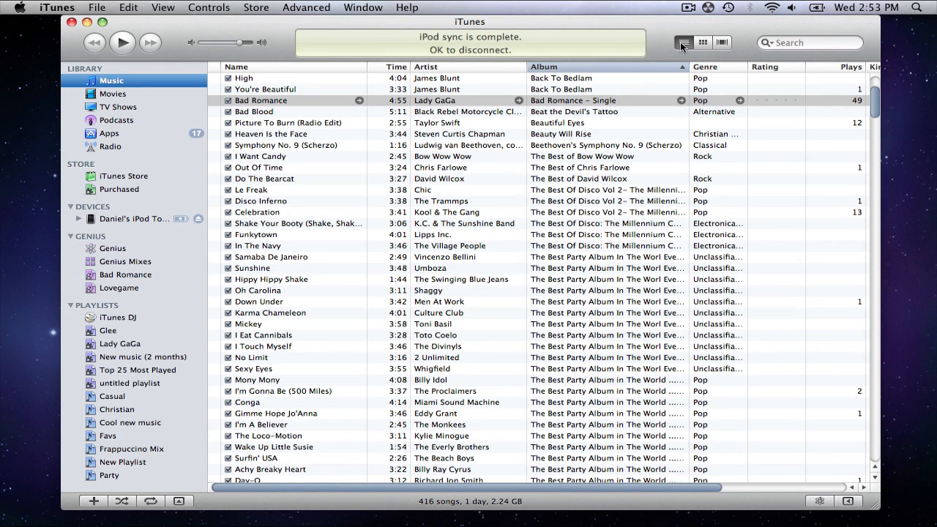
# Scroll the song list and add a Date Added column beside Artist
pyautogui.scroll(-3)
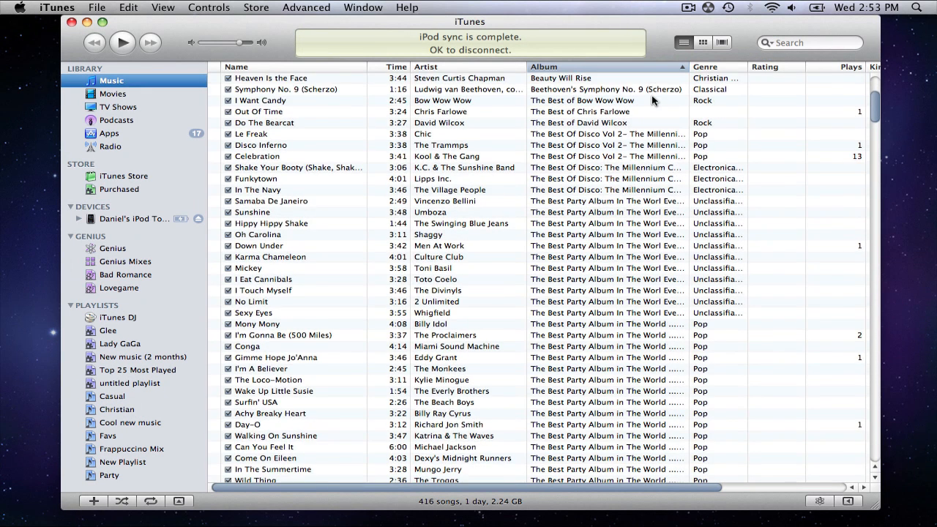
pyautogui.scroll(-3)
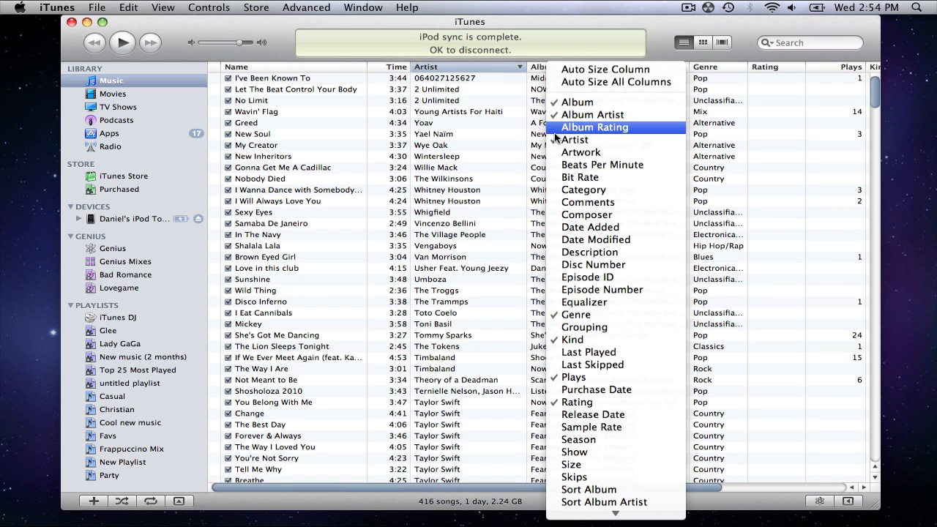
pyautogui.moveTo(590, 227)
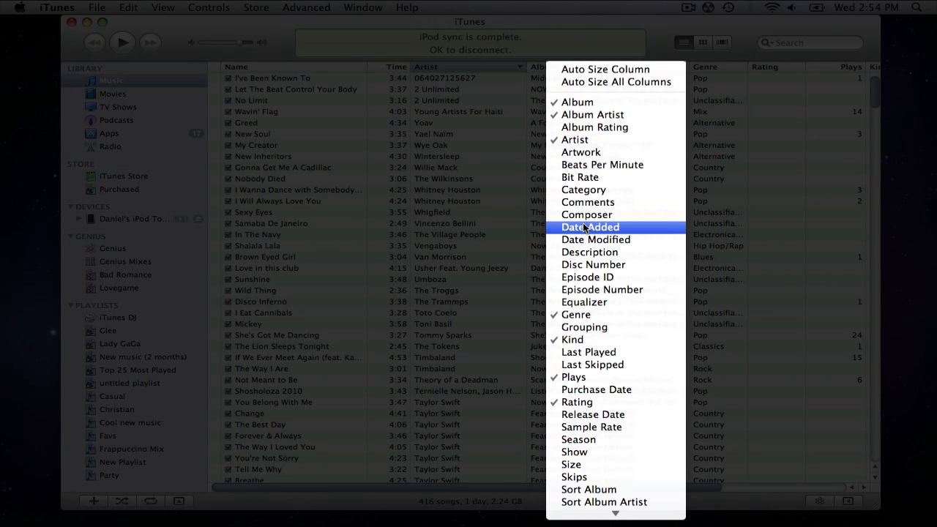
pyautogui.click(589, 227)
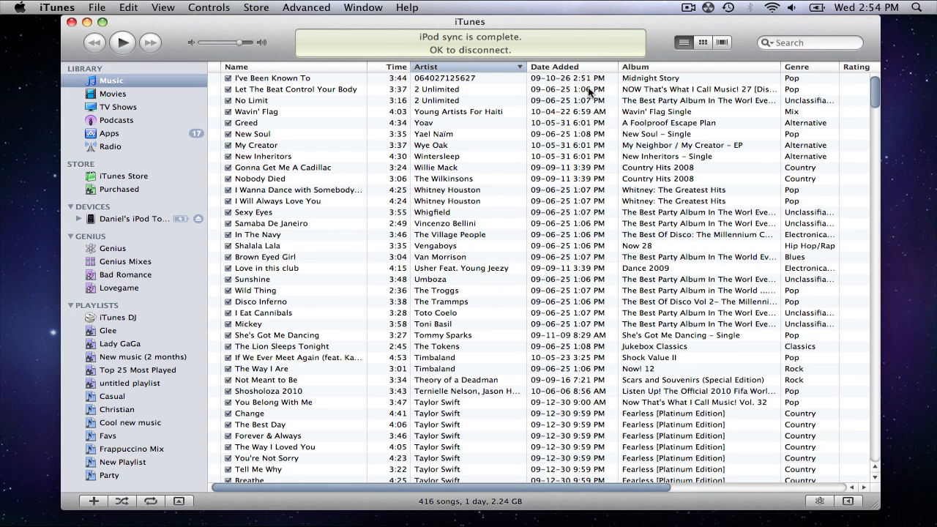
# Browse the genre grid and play all songs in the Rock genre
pyautogui.hscroll(3)
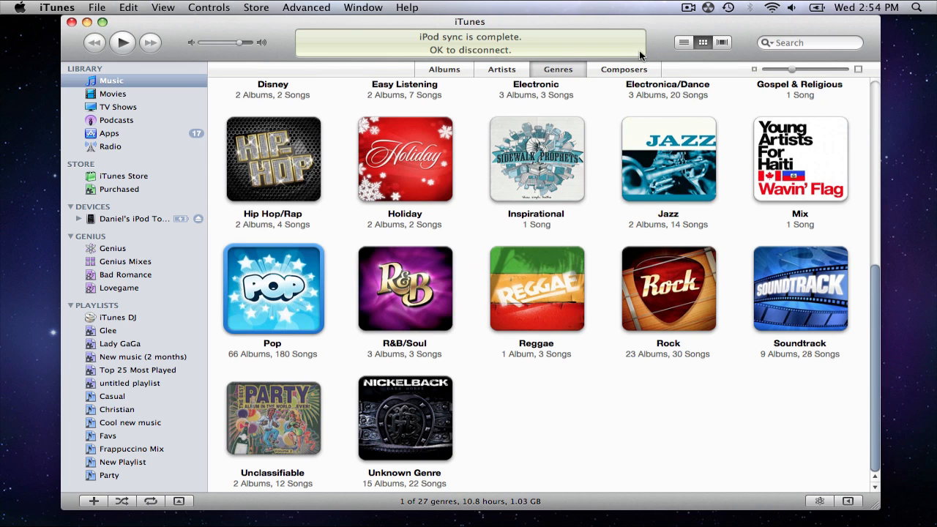
pyautogui.moveTo(461, 97)
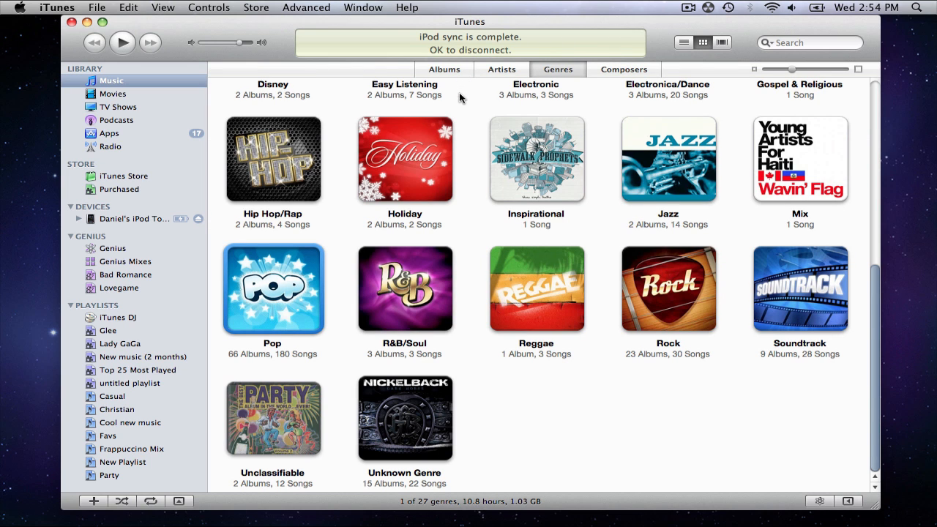
pyautogui.moveTo(638, 316)
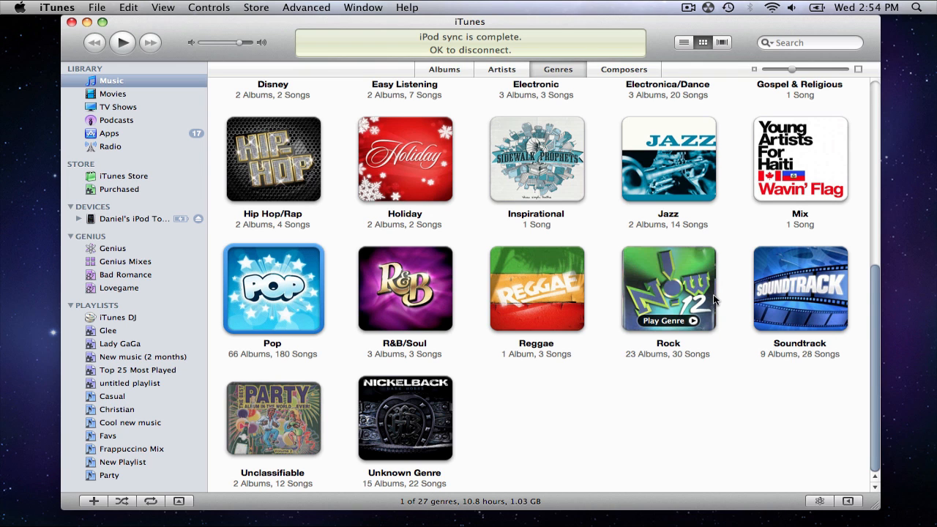
pyautogui.click(722, 42)
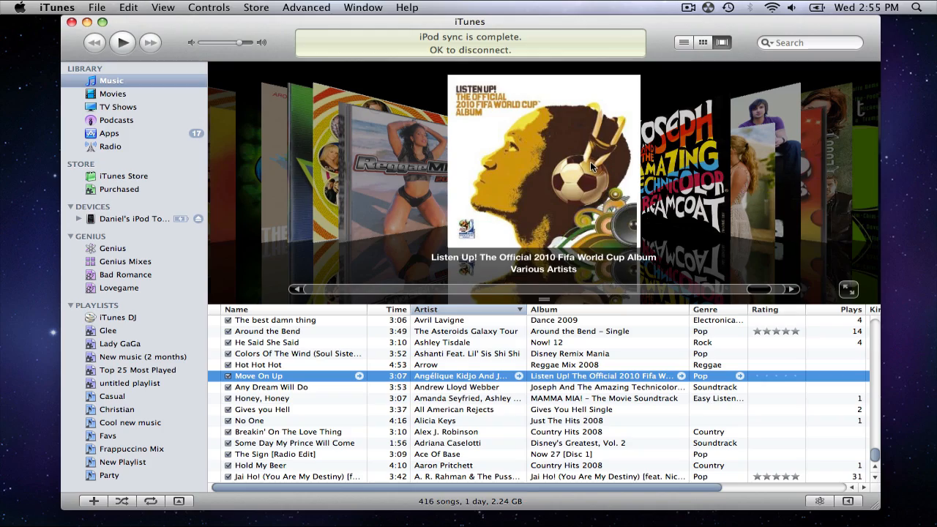
# Browse album covers full screen, then return to the windowed library
pyautogui.click(849, 289)
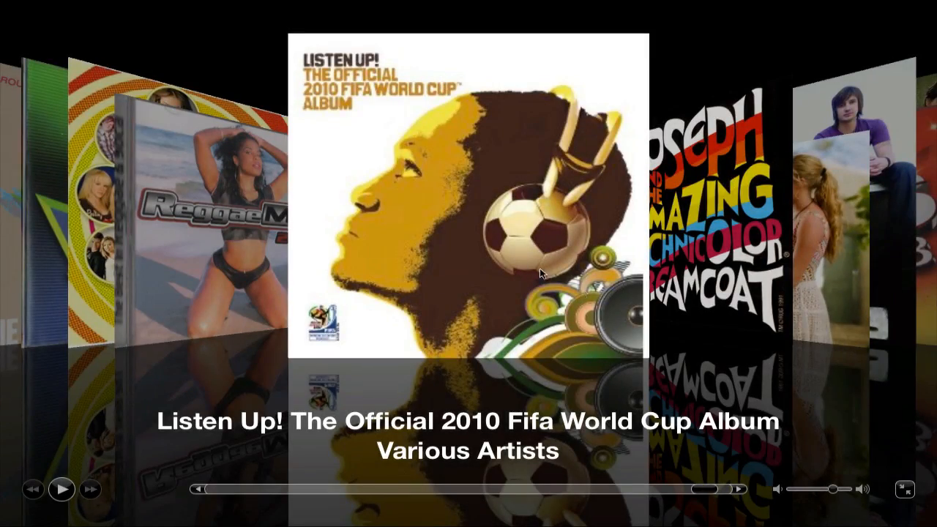
pyautogui.click(913, 489)
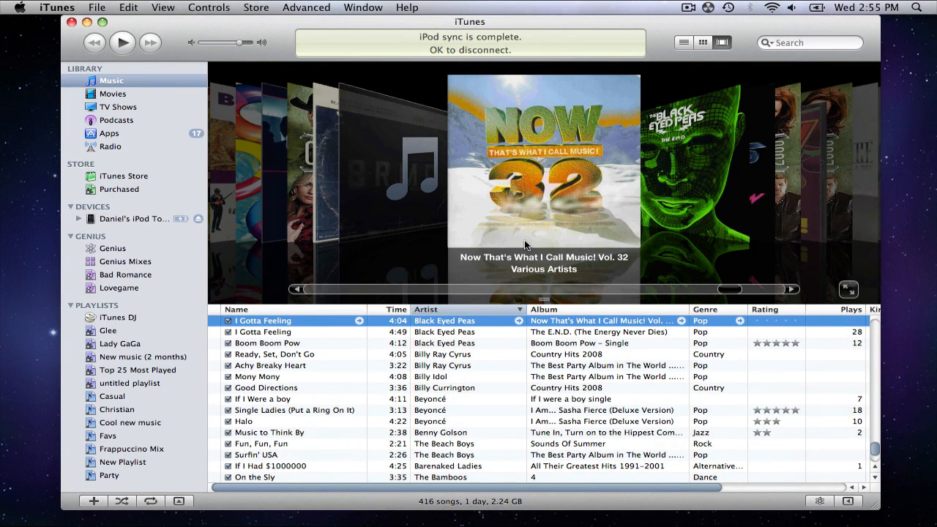
pyautogui.moveTo(503, 298)
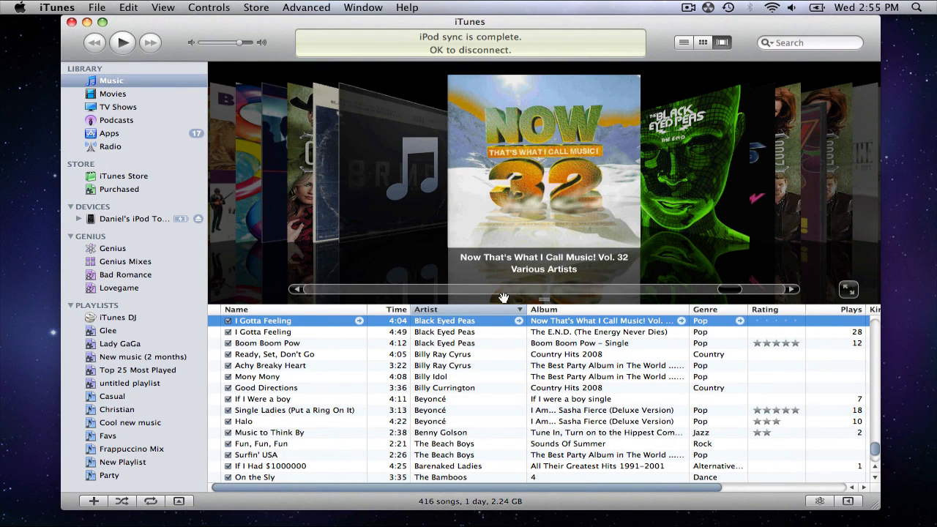
pyautogui.moveTo(337, 325)
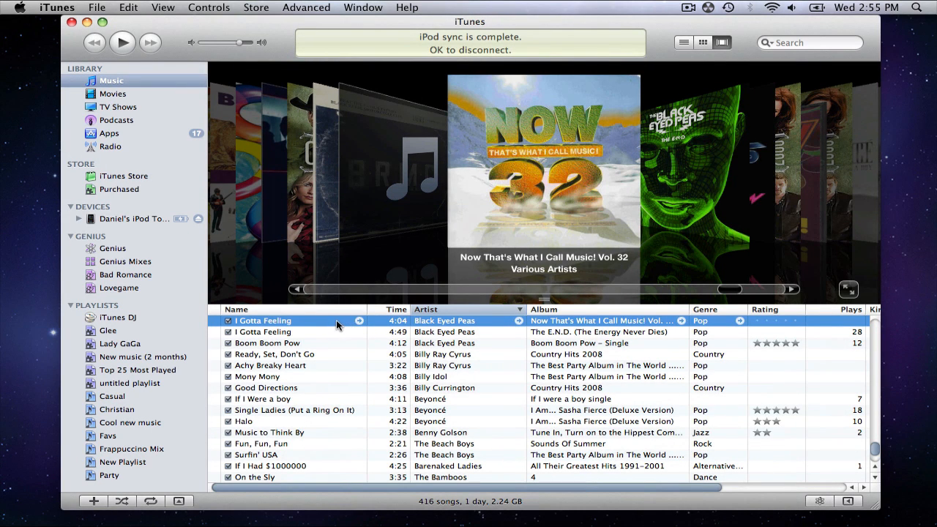
# Drag I Gotta Feeling onto Cool new music and open its Get Info window
pyautogui.moveTo(336, 321); pyautogui.dragTo(187, 421)
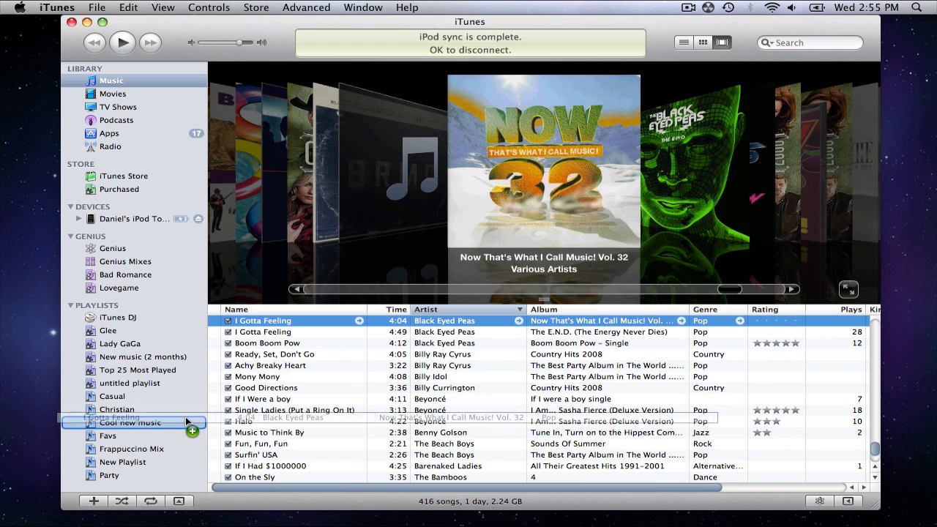
pyautogui.rightClick(263, 321)
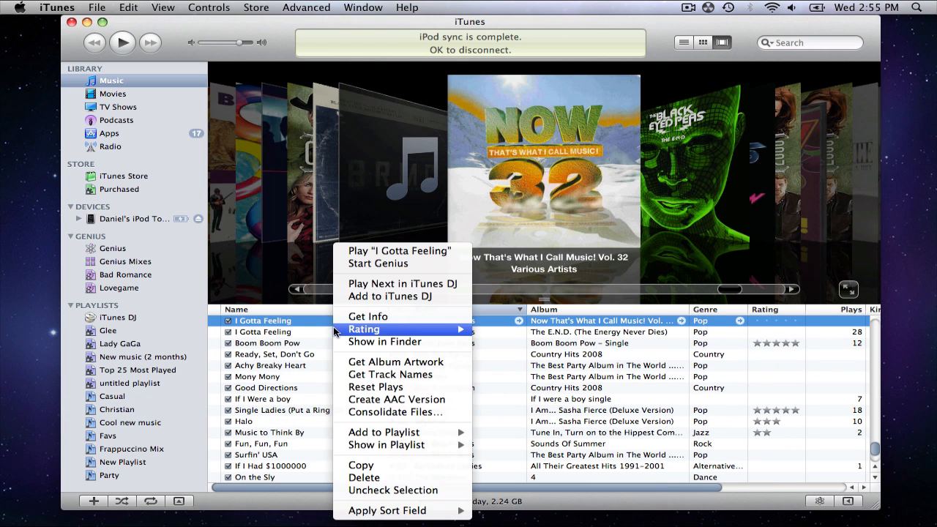
pyautogui.click(368, 316)
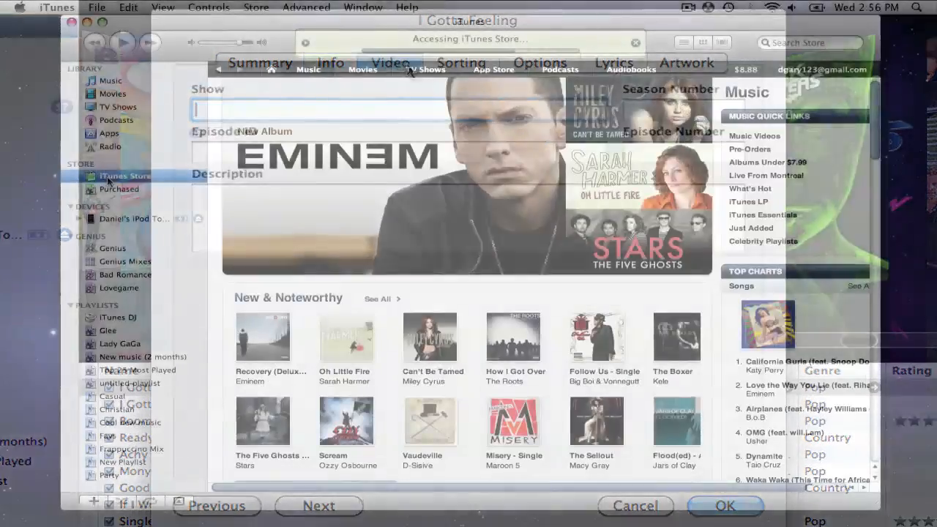
# Open the iTunes Store and scroll the front page to What We're Listening To
pyautogui.click(724, 506)
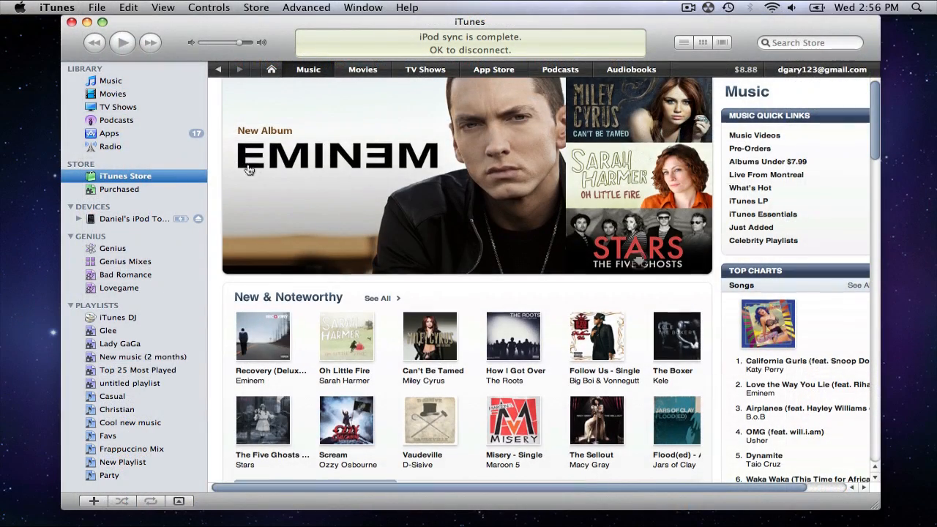
pyautogui.scroll(-3)
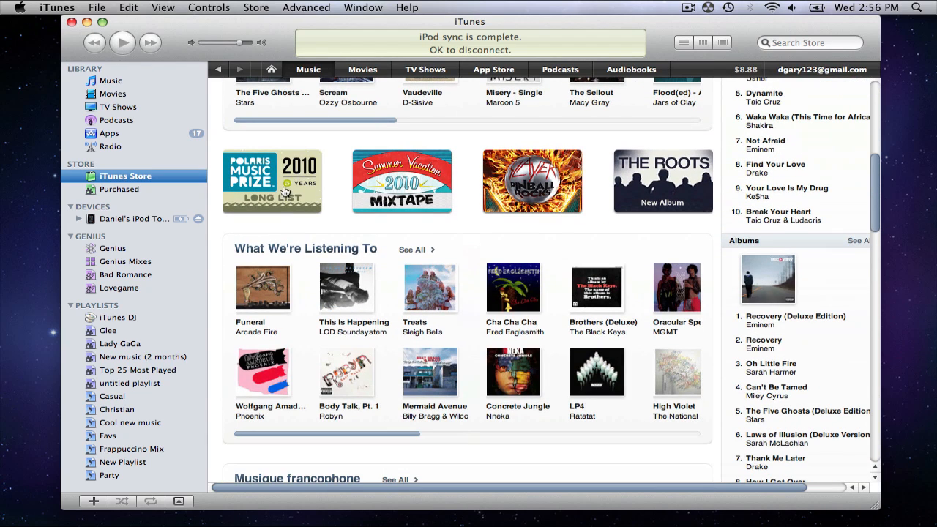
pyautogui.moveTo(424, 73)
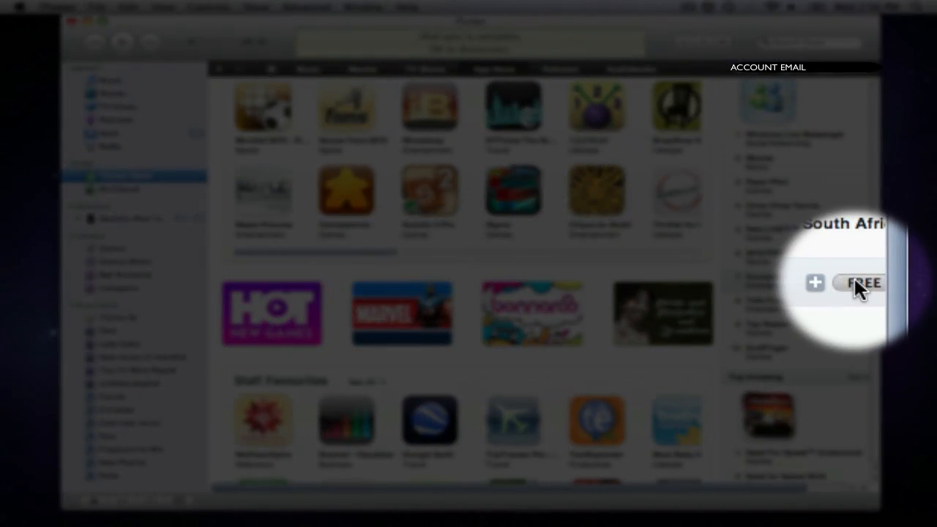
# Get the free Vuvuzela 2010 app with the Apple ID password, then select the iPod Touch under Devices
pyautogui.click(863, 282)
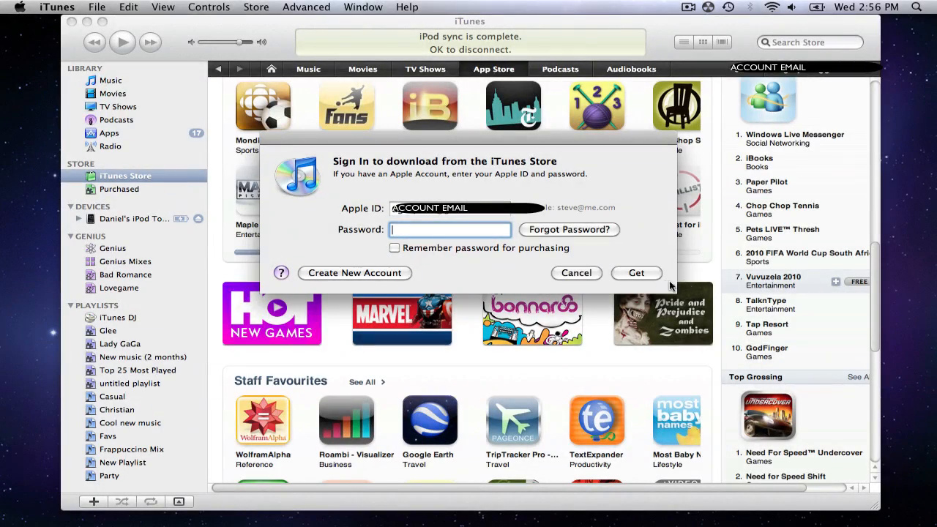
pyautogui.write('password')
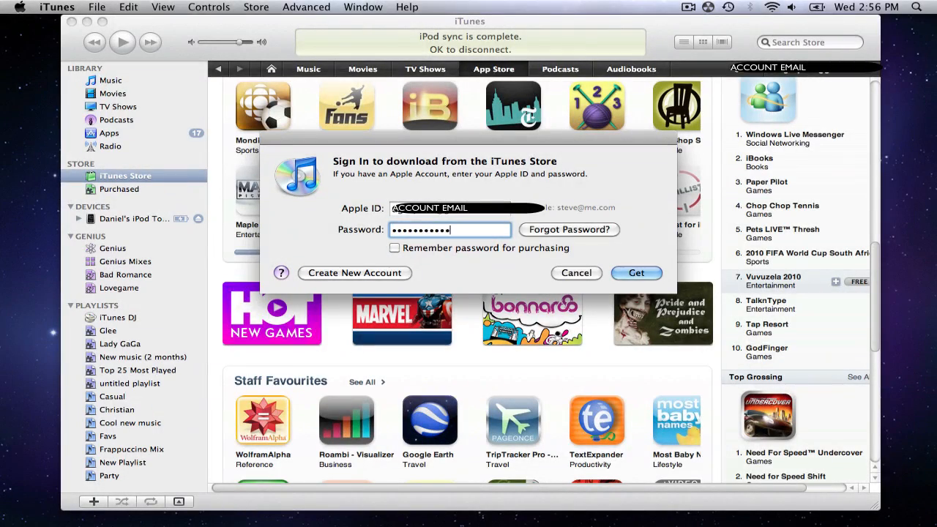
pyautogui.click(635, 272)
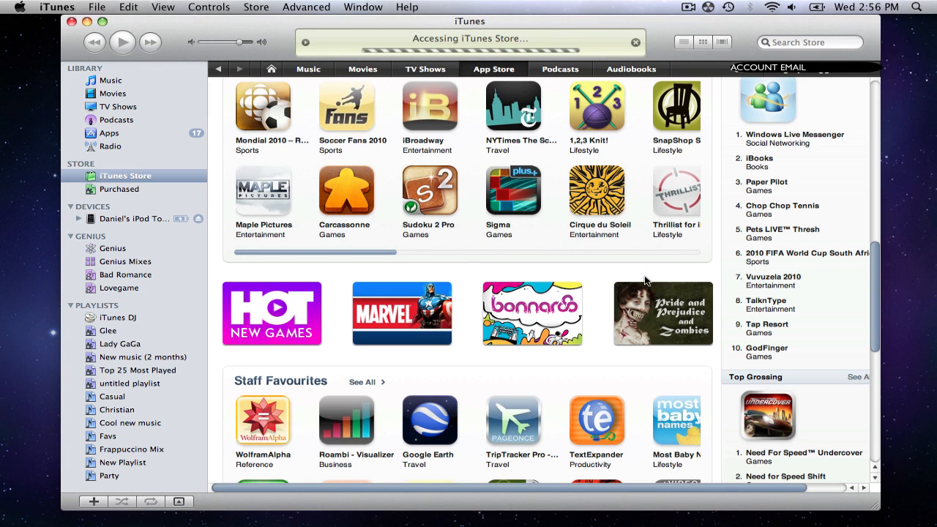
pyautogui.moveTo(646, 285)
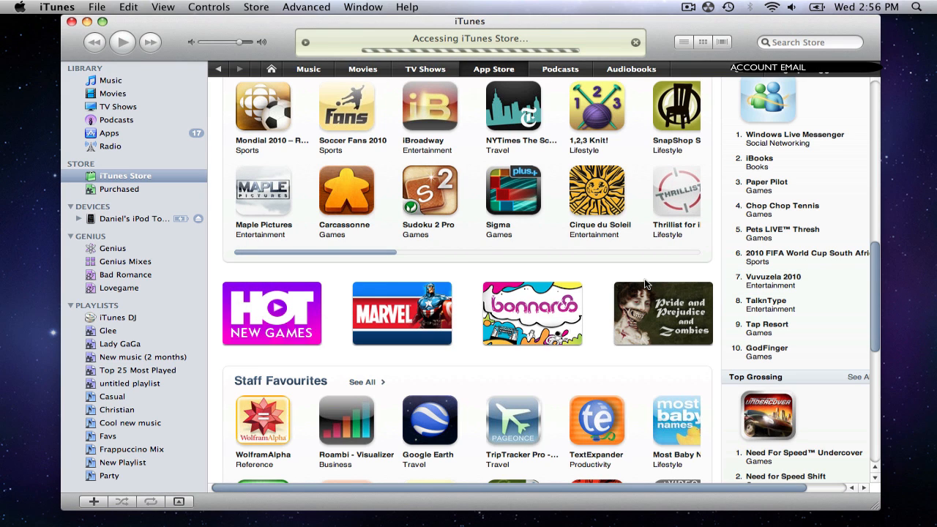
pyautogui.click(132, 218)
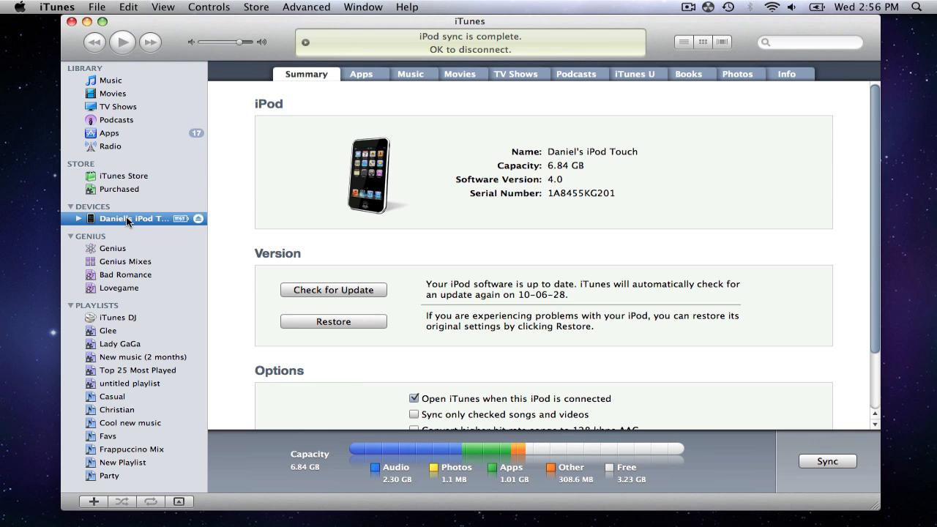
pyautogui.moveTo(267, 219)
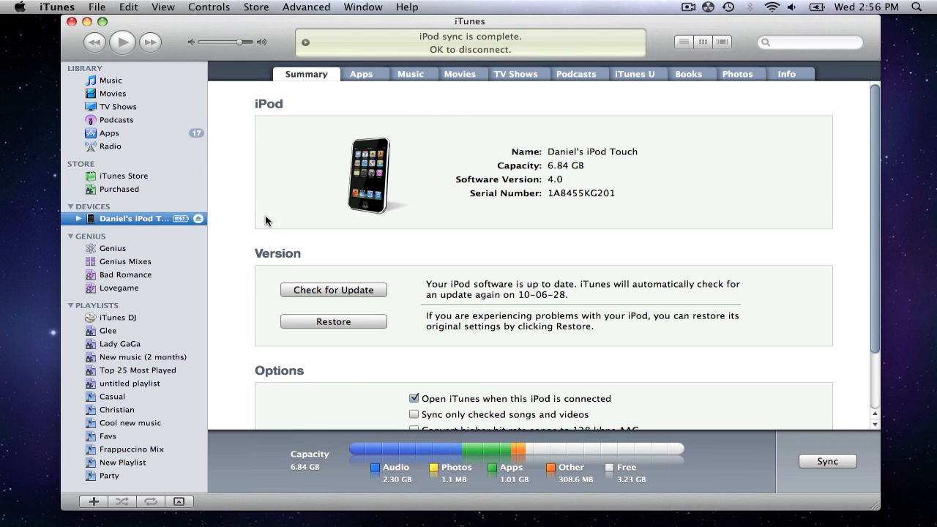
pyautogui.moveTo(403, 79)
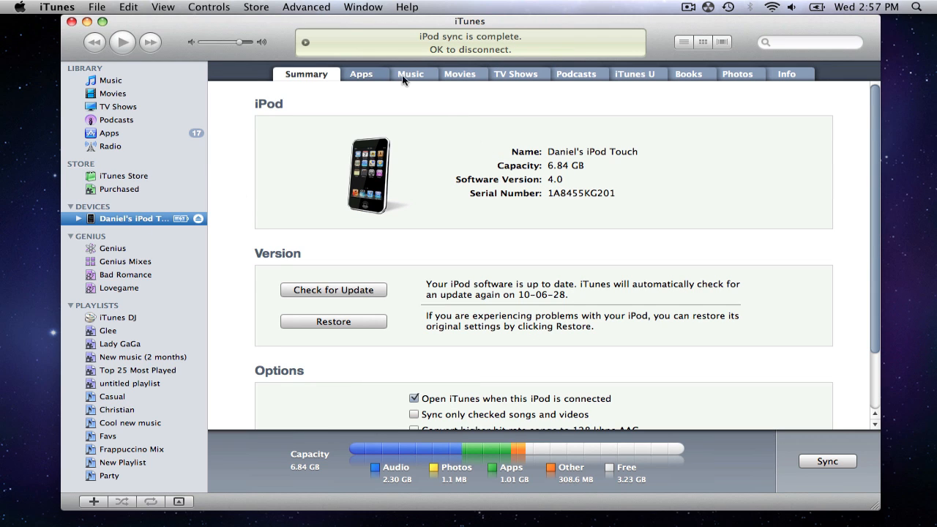
# Review the iPod's Music, Movies, Podcasts and Photos sync settings in turn
pyautogui.click(410, 73)
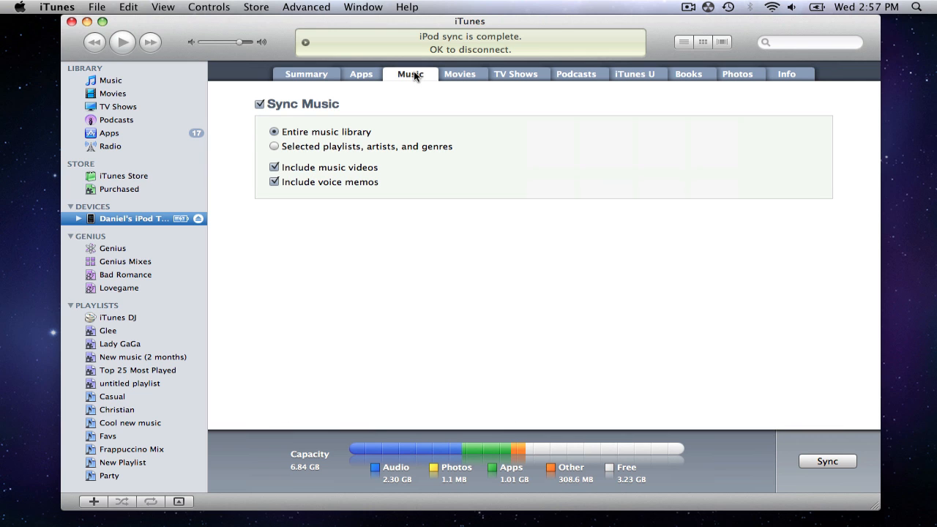
pyautogui.click(459, 74)
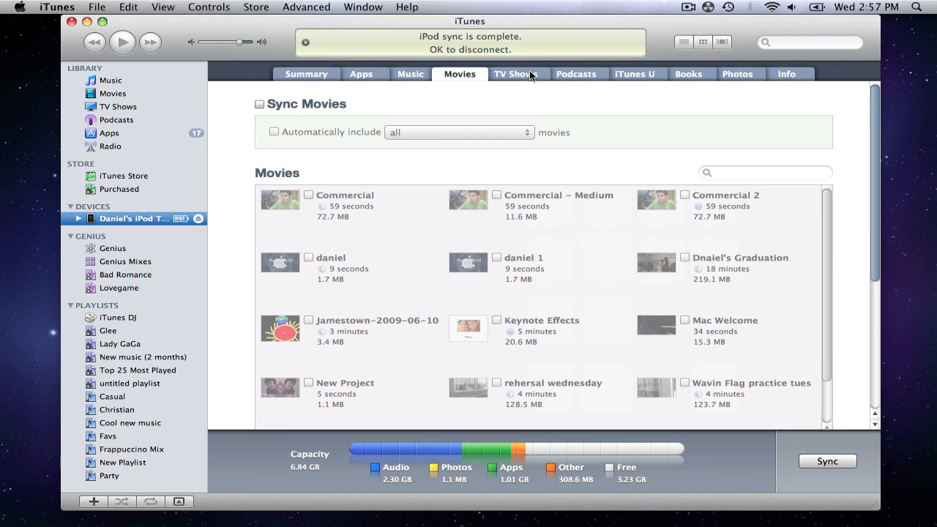
pyautogui.click(576, 74)
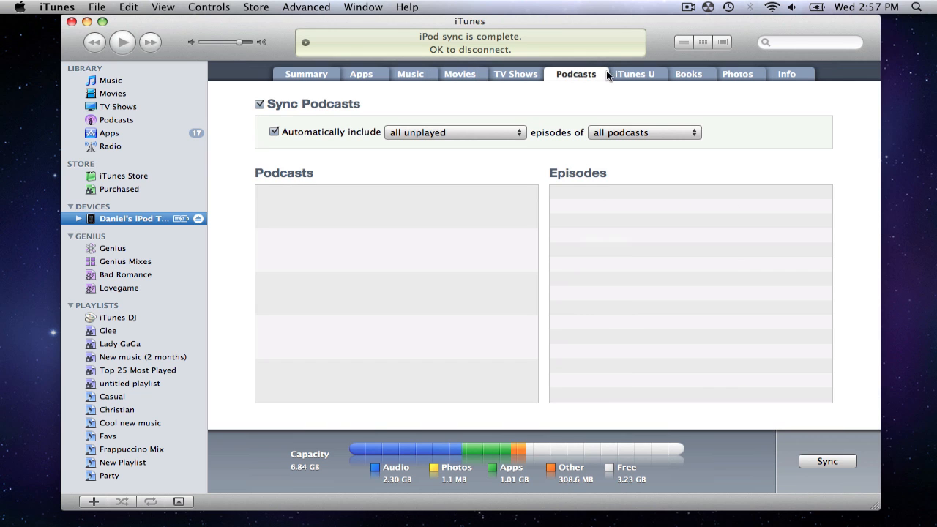
pyautogui.click(738, 73)
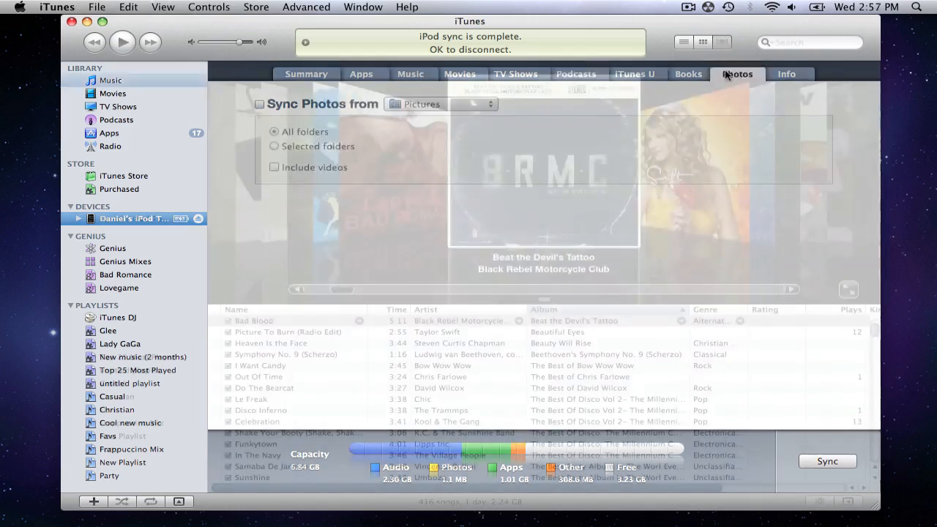
# Return to the Music library and show the Advanced menu's features such as audio streams and Home Sharing
pyautogui.click(111, 79)
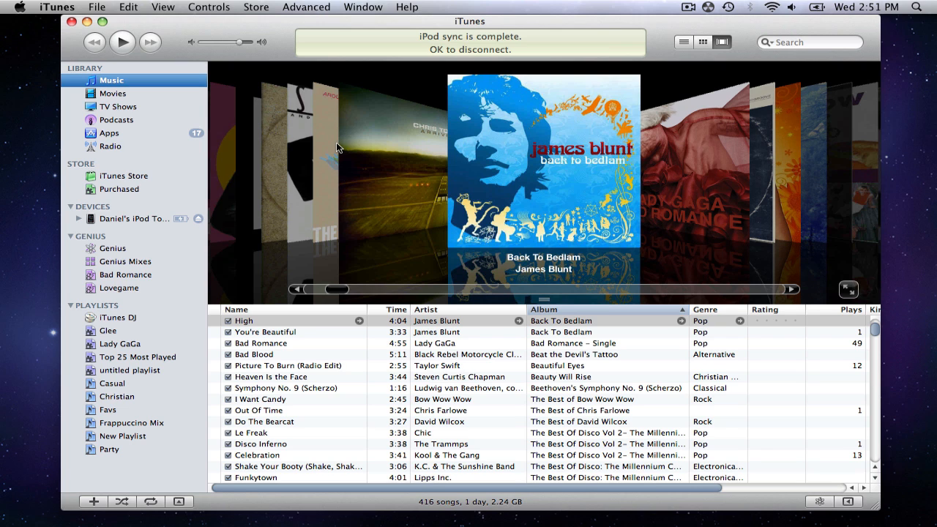
pyautogui.click(306, 6)
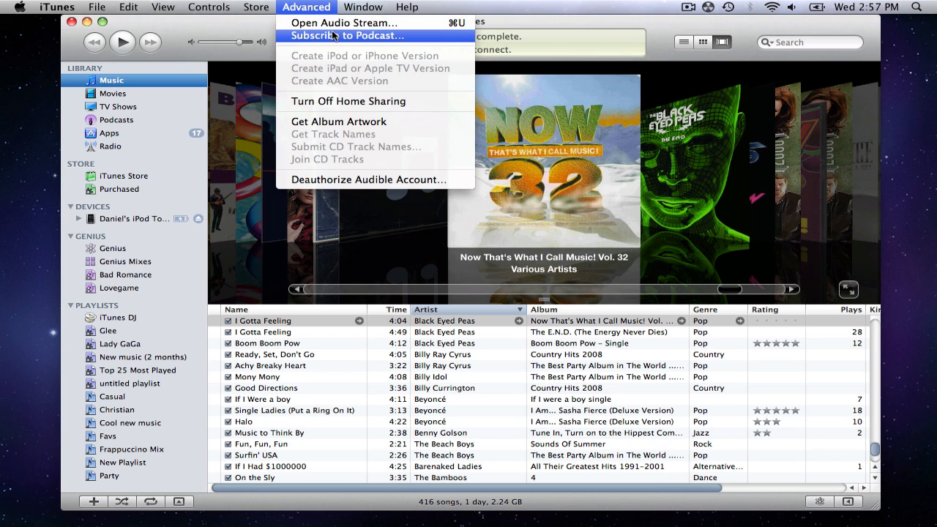
pyautogui.moveTo(348, 101)
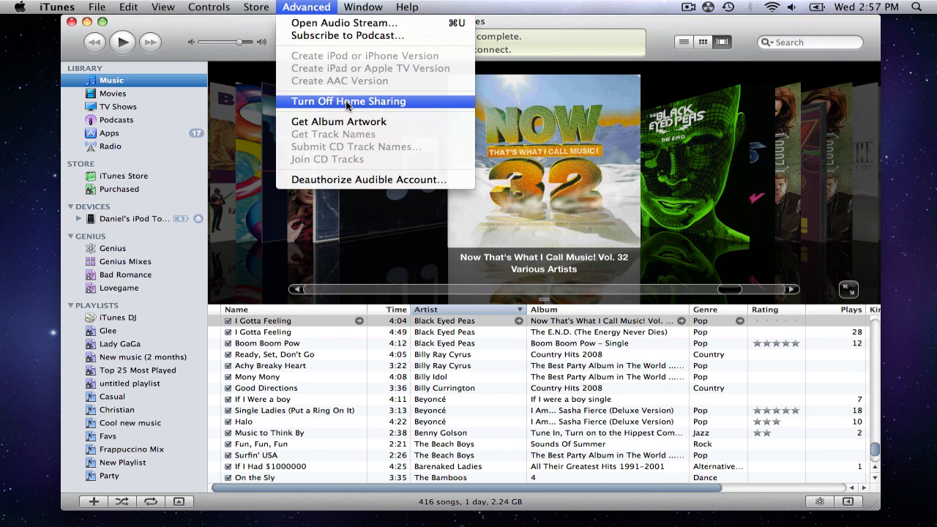